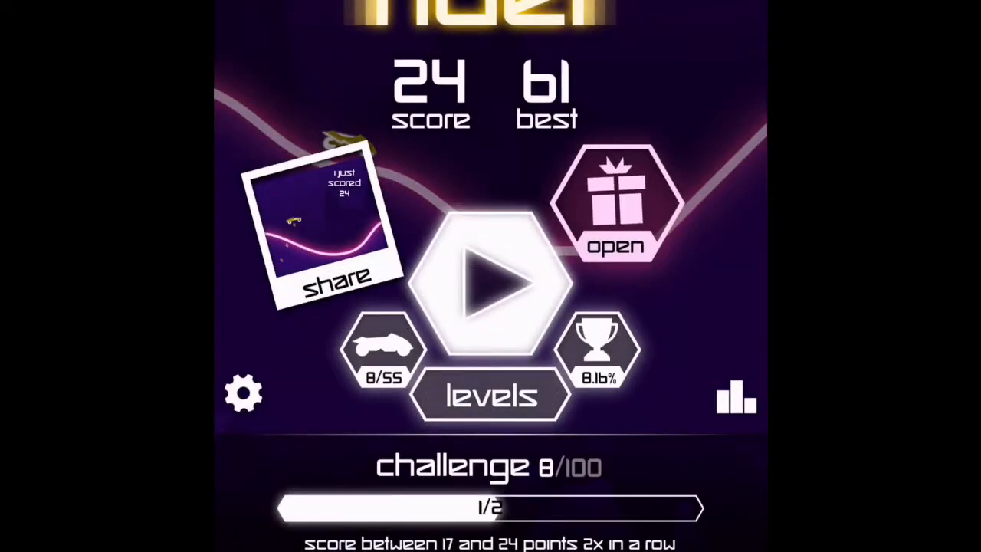
- Claim the 160-diamond gift and start a run that ends at 36 points
{"action": "left_click", "coordinate": [617, 203]}
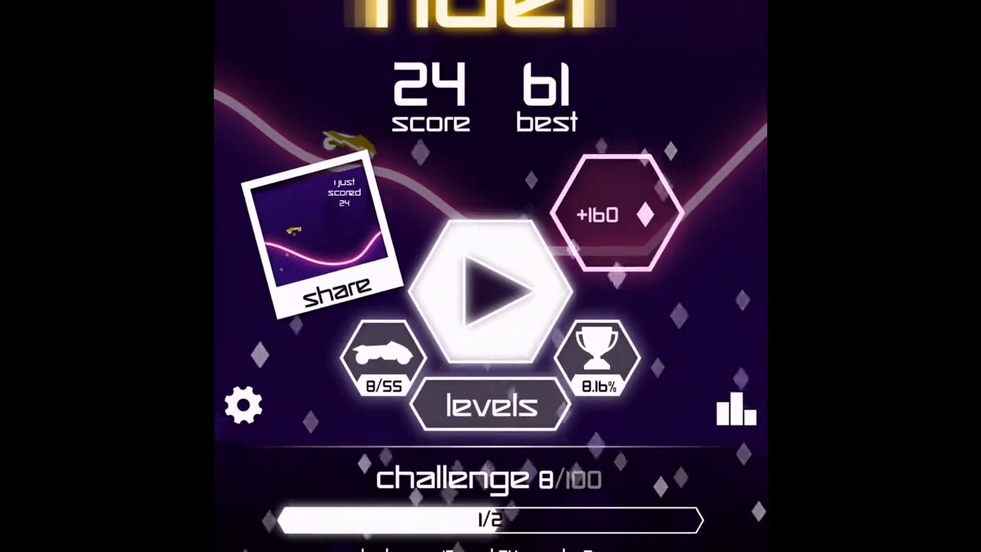
{"action": "left_click", "coordinate": [491, 291]}
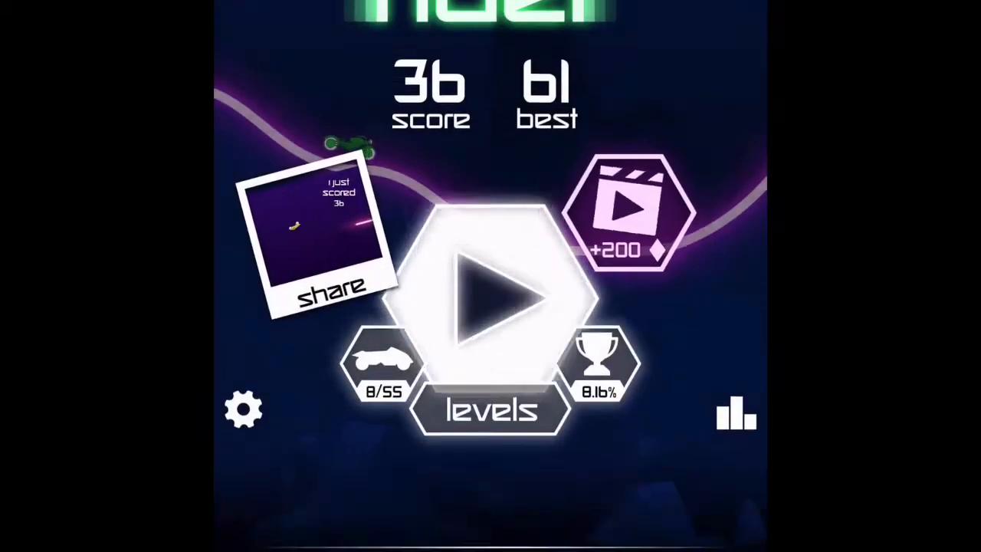
- Start another Rider run and play it to a score of 19
{"action": "left_click", "coordinate": [490, 284]}
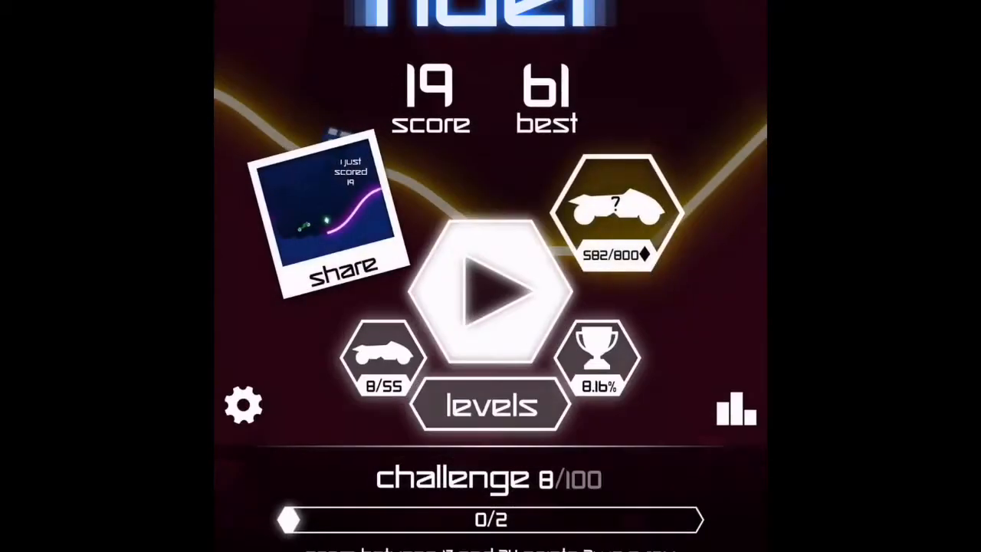
- Start a run and drive the car until crashing at 54 points
{"action": "left_click", "coordinate": [487, 299]}
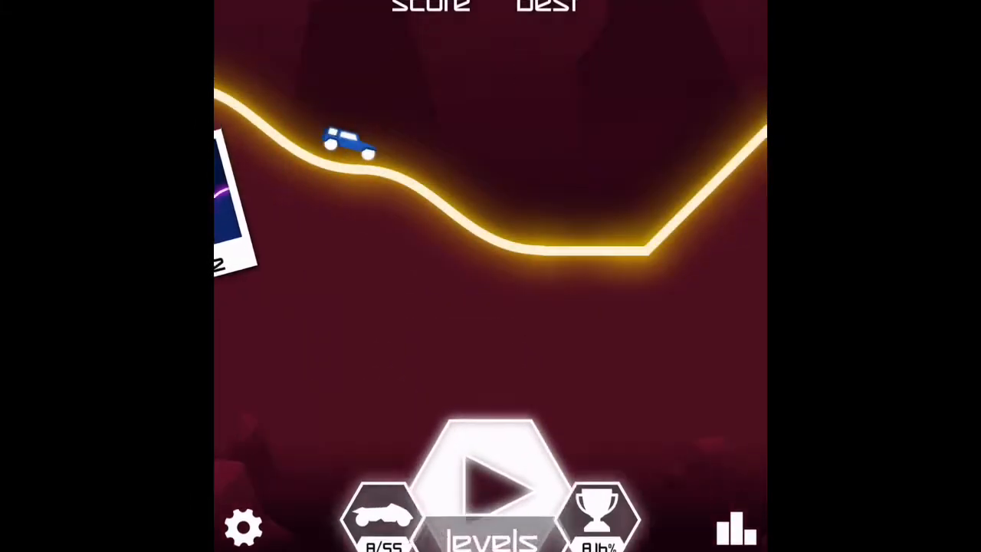
{"action": "left_click", "coordinate": [489, 482]}
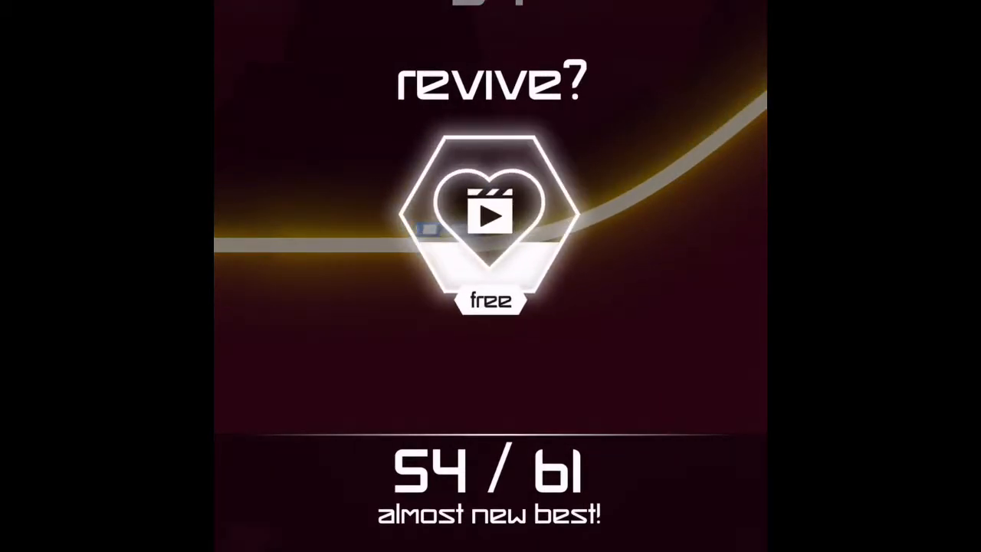
- Decline the revive to close the 54-point run, then start a new run
{"action": "left_click", "coordinate": [491, 218]}
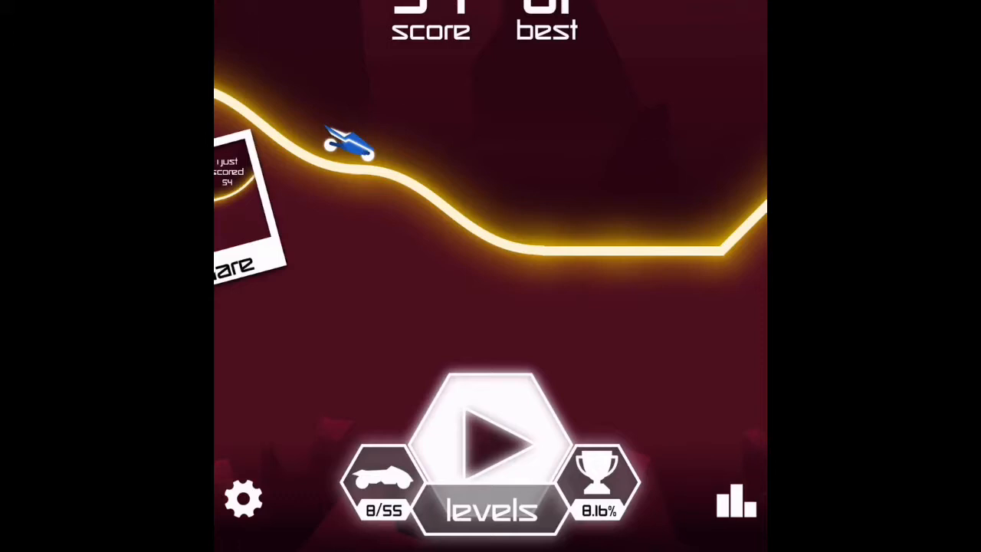
{"action": "left_click", "coordinate": [490, 437]}
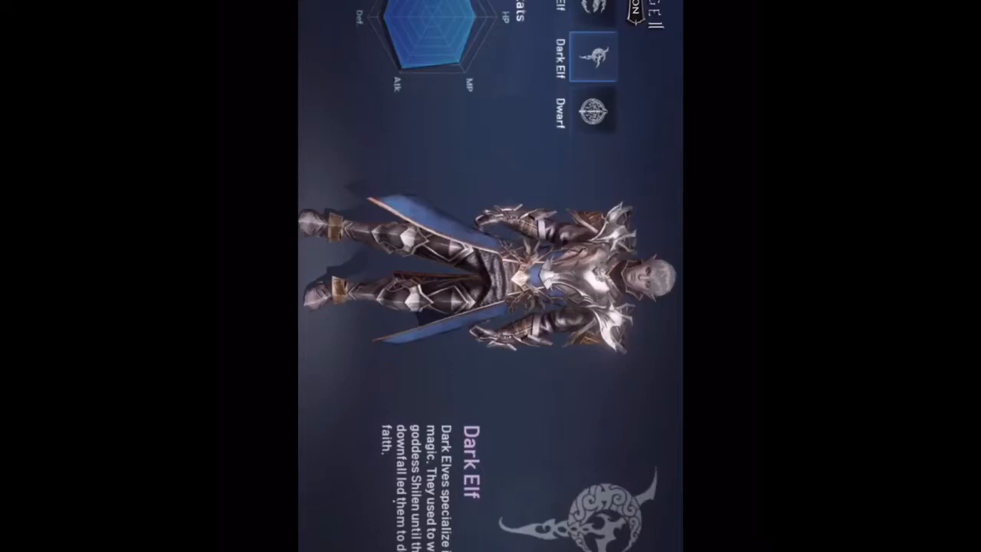
- Select the Dwarf race icon to preview the Dwarf and its description
{"action": "left_click", "coordinate": [591, 110]}
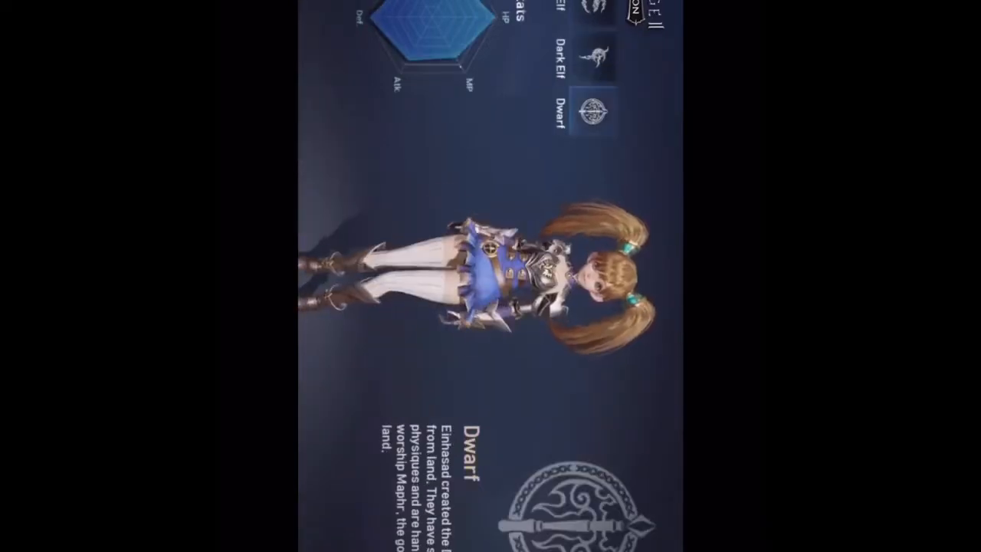